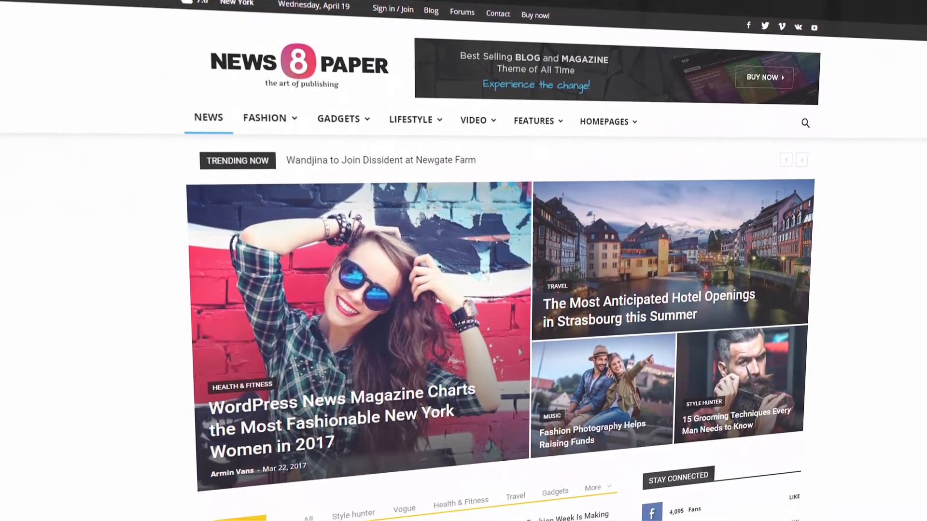
Step: Connect to the server in Site Manager with the FTP host, Normal logon type and the FTP user
scroll("down", 3)
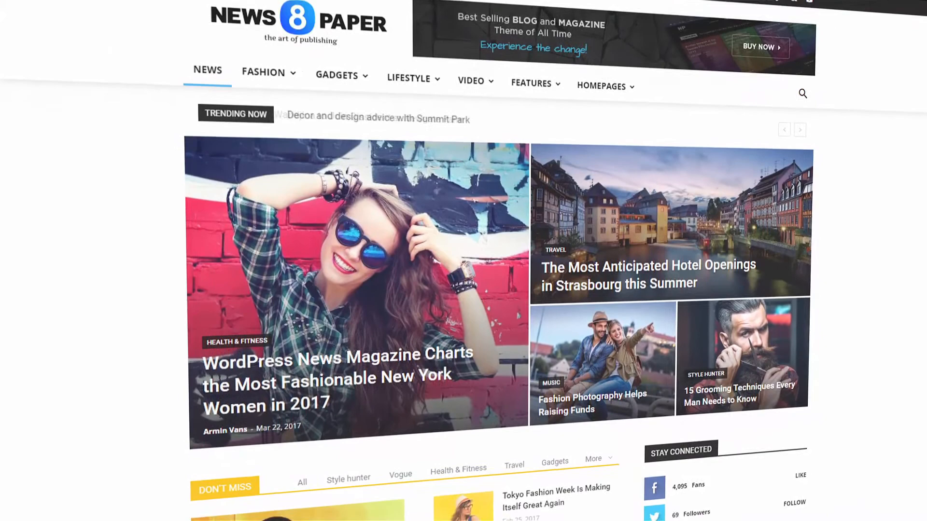
scroll("down", 3)
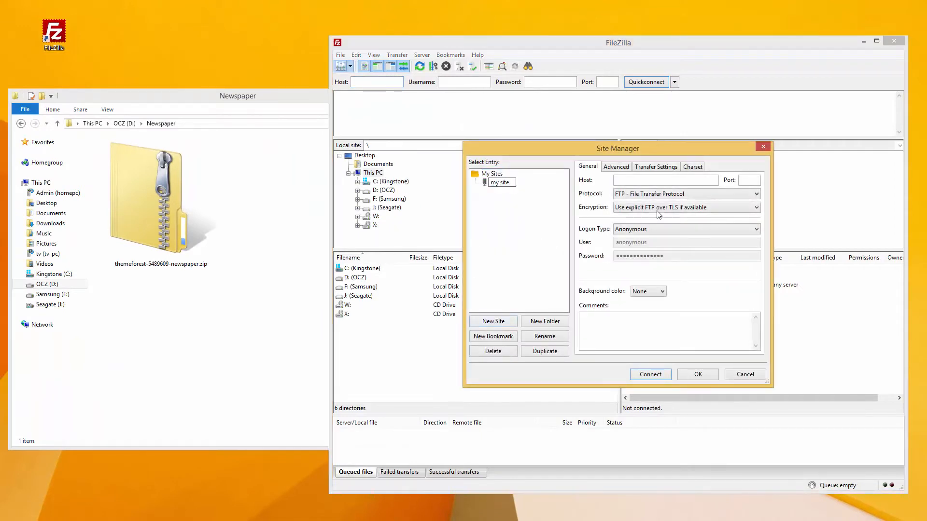
type("ftp path")
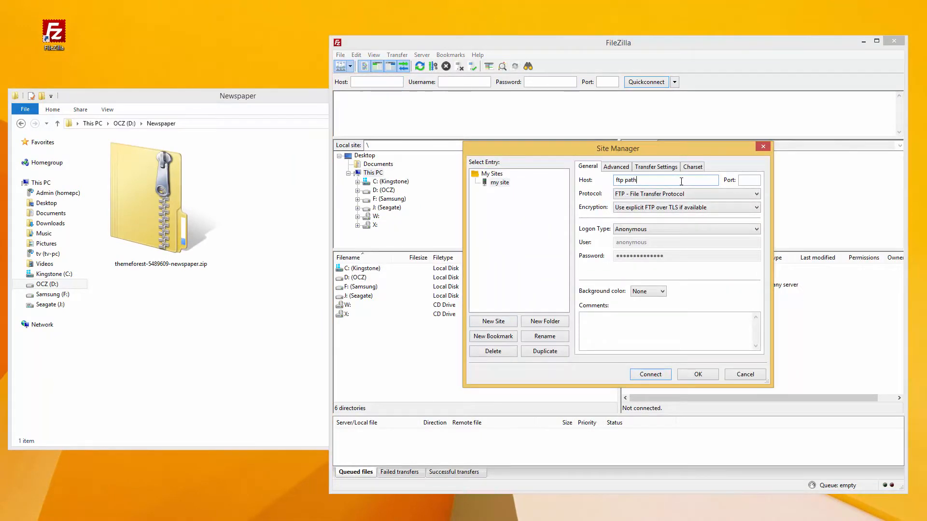
left_click(685, 229)
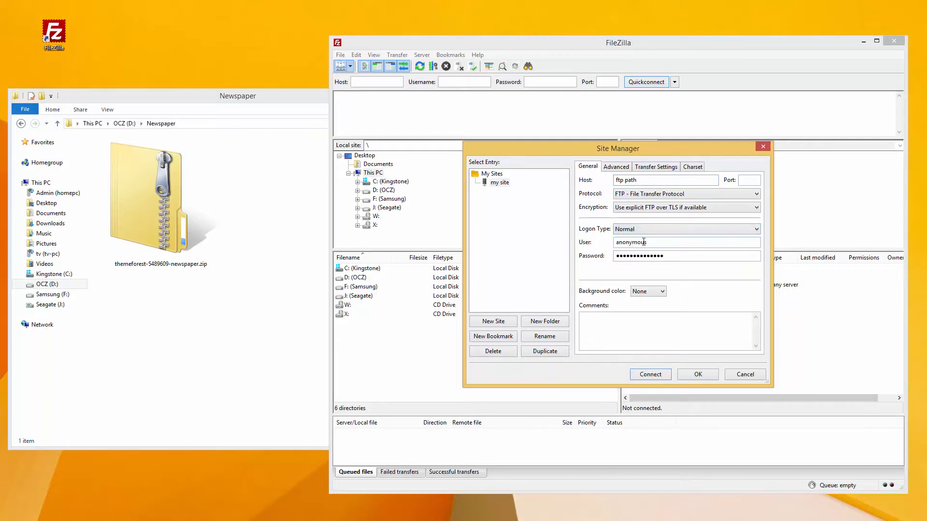
type("ftp user")
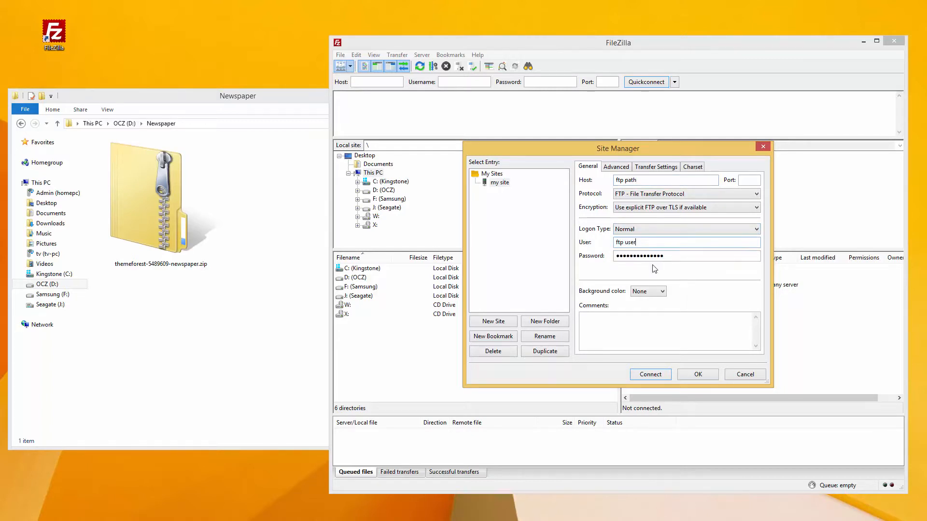
left_click(649, 375)
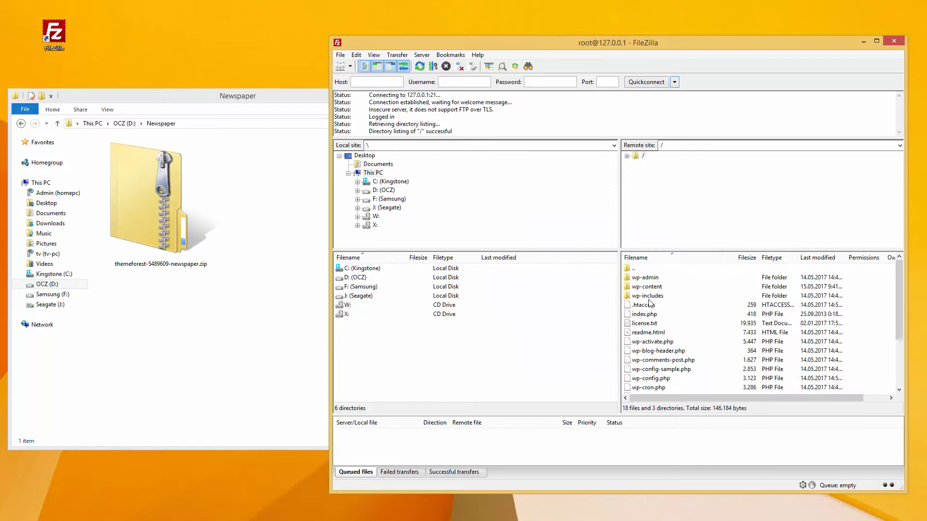
Step: Navigate the remote listing into wp-content/themes, showing the default twenty* themes
double_click(647, 286)
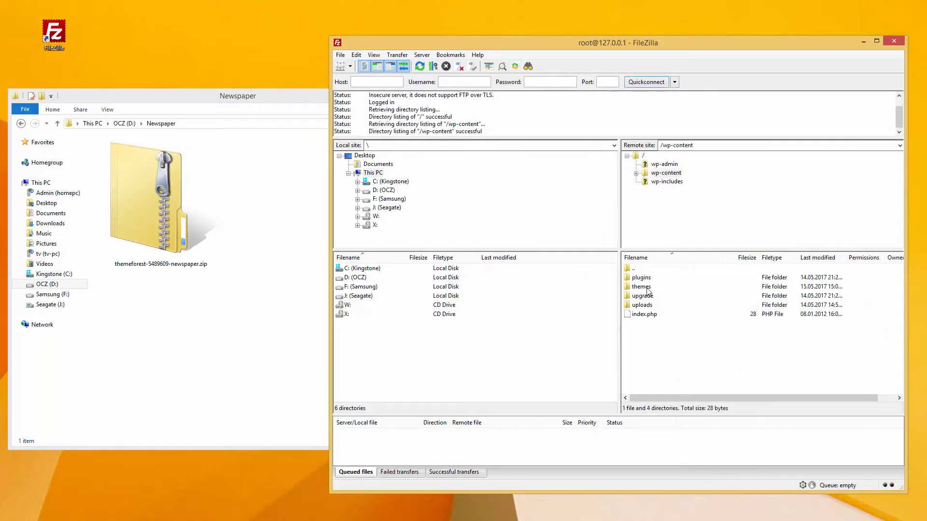
double_click(641, 286)
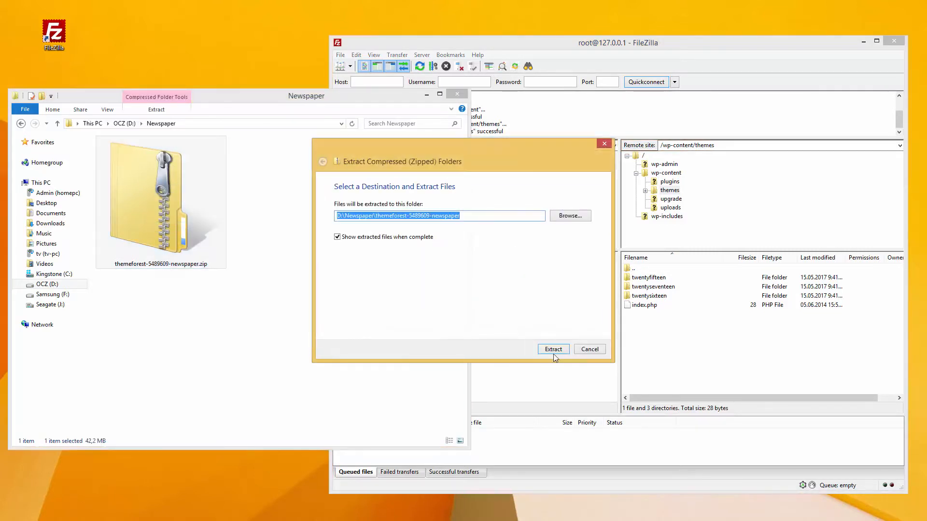
Step: Extract the theme download and select Newspaper.zip inside the extracted Newspaper-tf folder
left_click(552, 349)
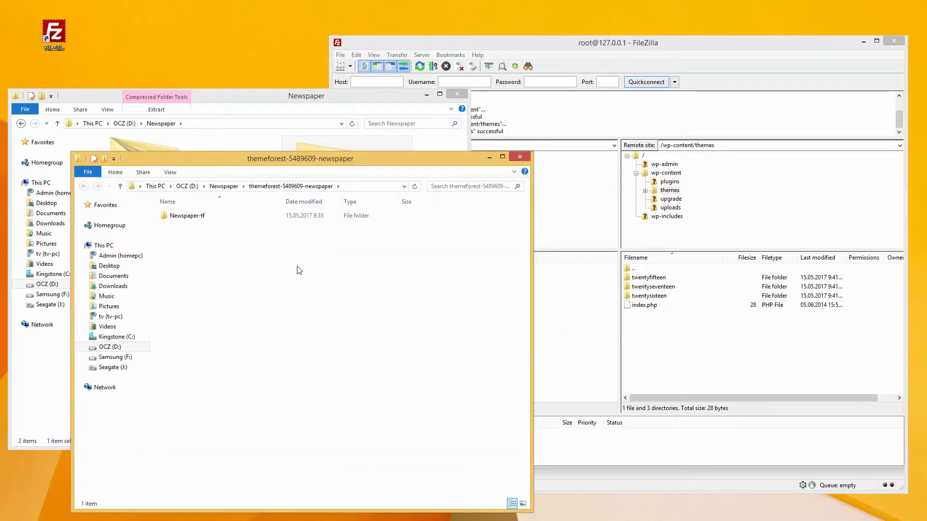
left_click(186, 215)
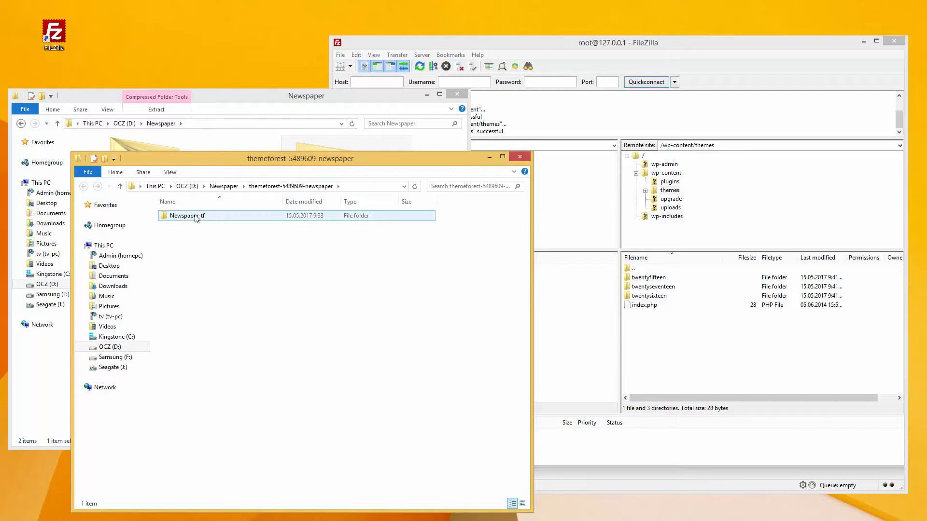
double_click(187, 215)
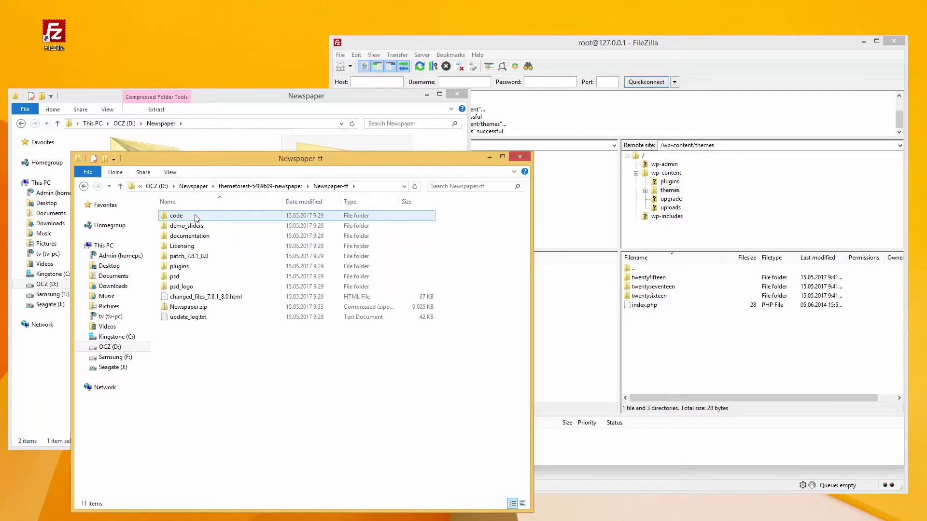
left_click(189, 306)
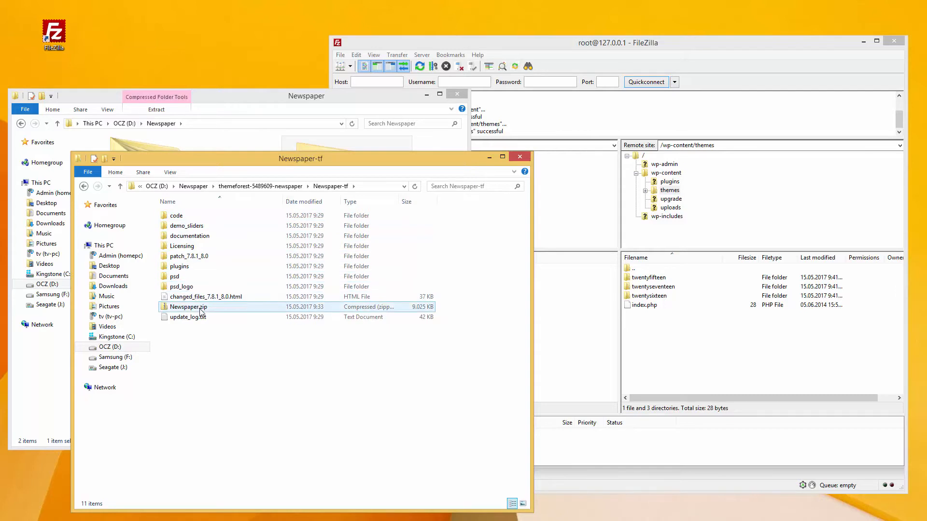
Step: Extract Newspaper.zip into Newspaper-tf, creating a Newspaper folder beside the archive
left_click(188, 306)
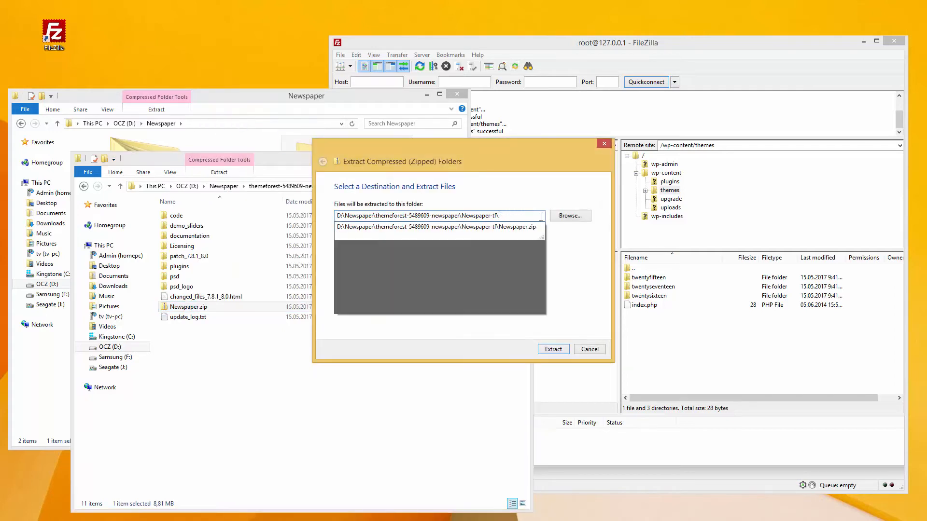
left_click(552, 349)
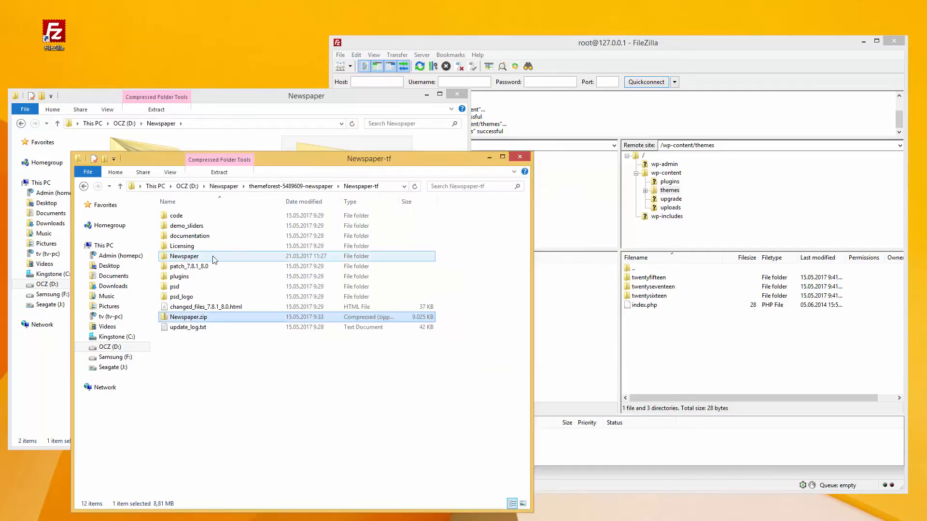